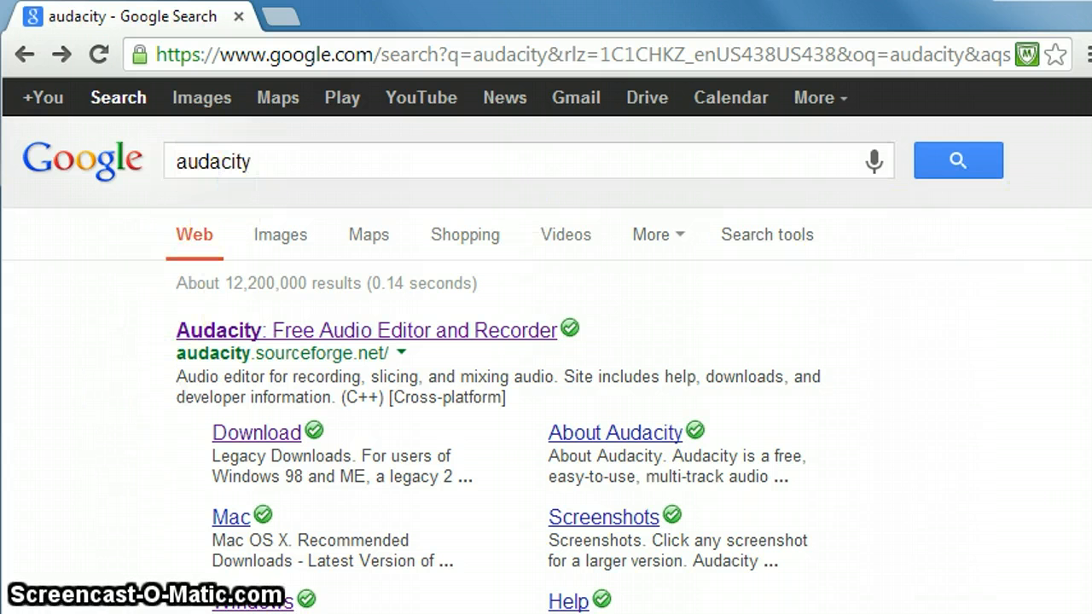
- Open the 'Audacity: Free Audio Editor and Recorder' result and browse its SourceForge page
scroll(down, 3)
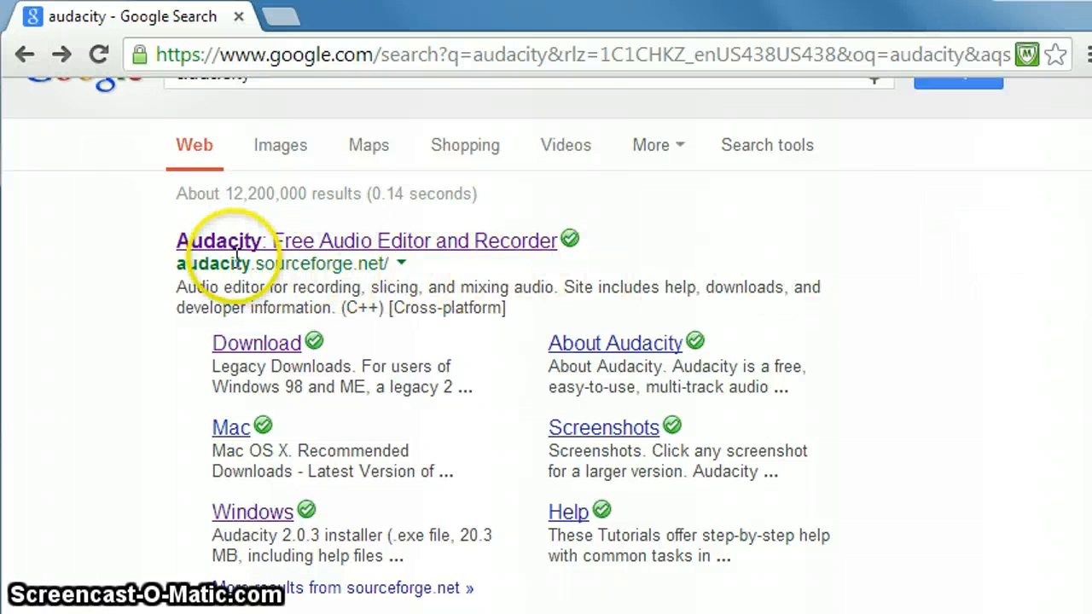
mouse_move(328, 262)
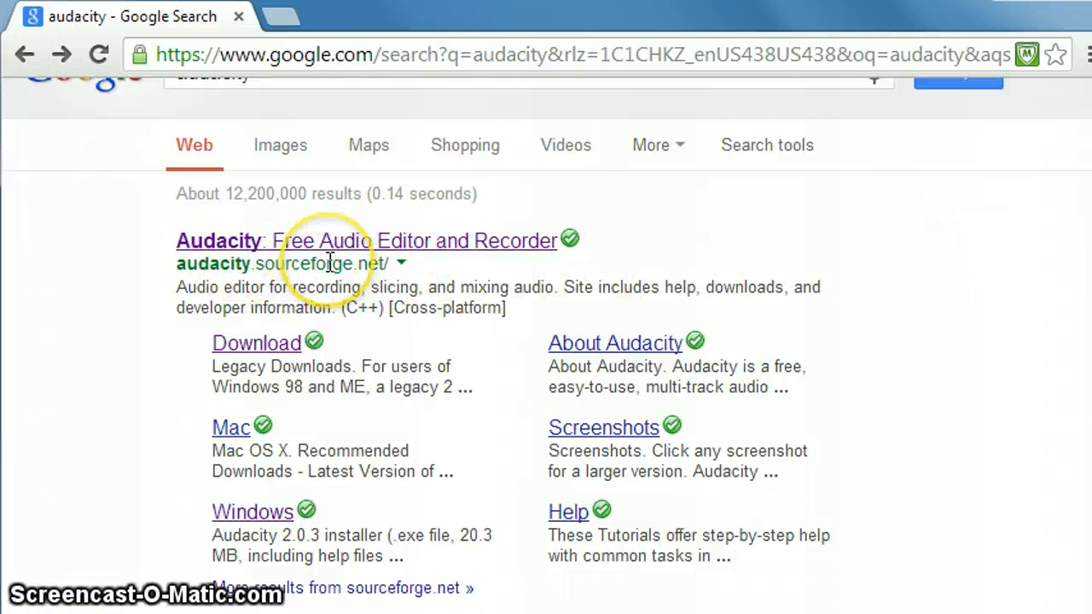
mouse_move(891, 243)
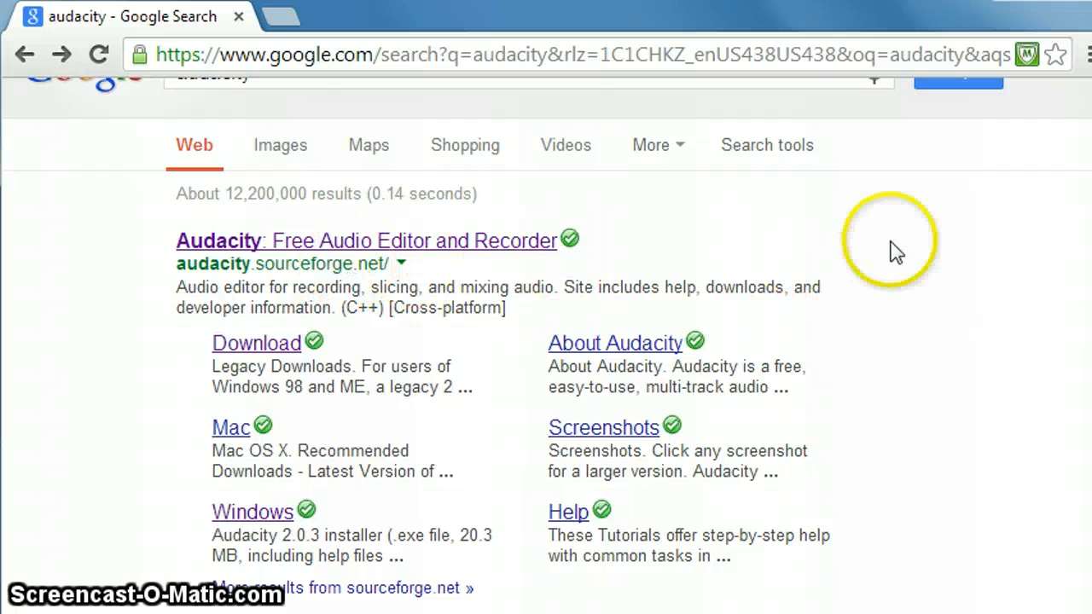
scroll(down, 3)
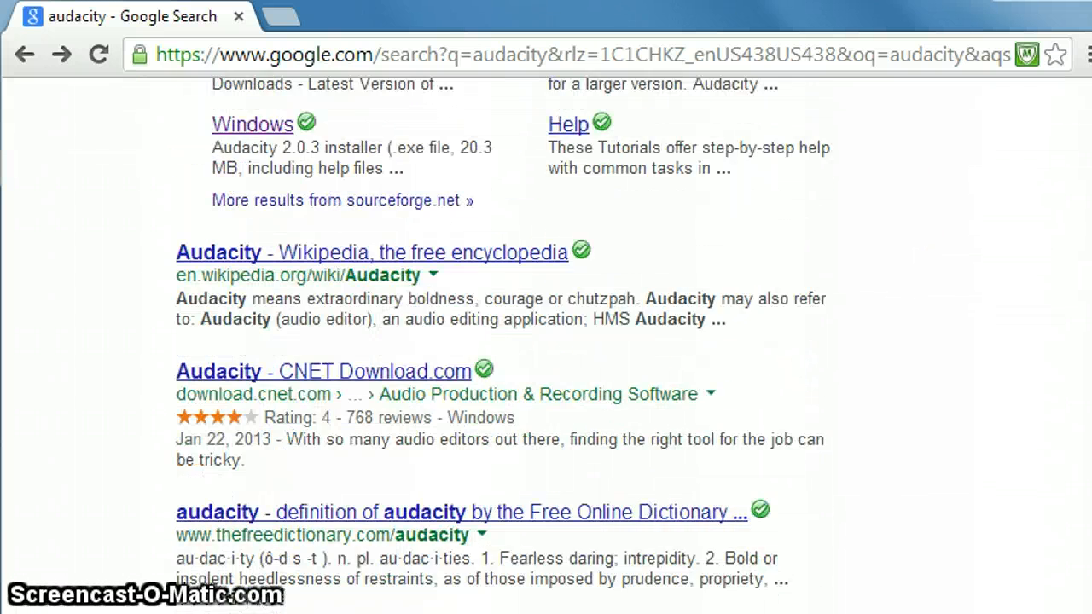
scroll(down, 3)
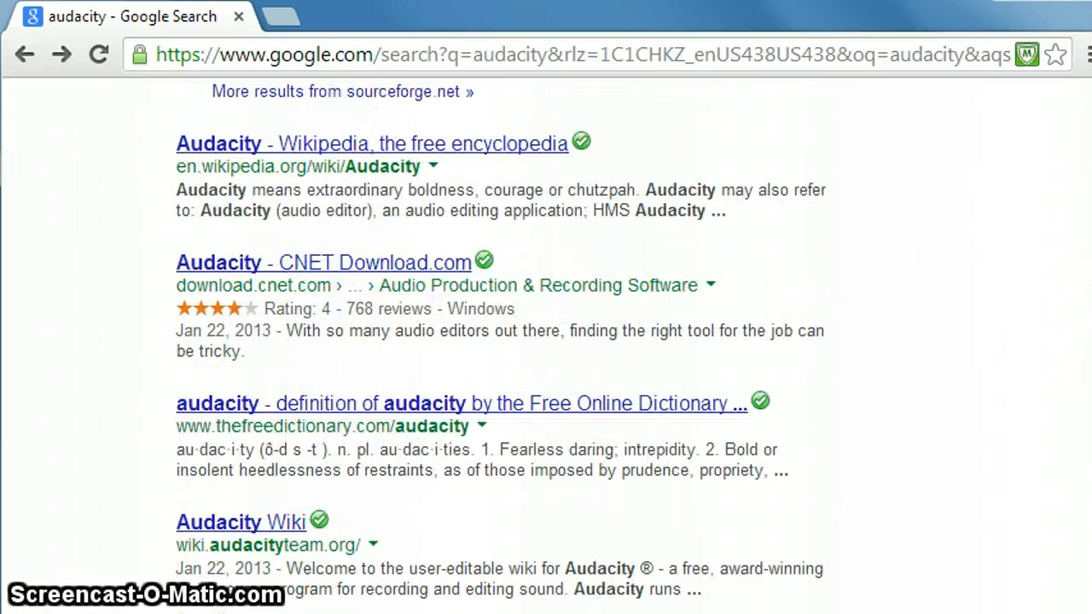
scroll(down, 3)
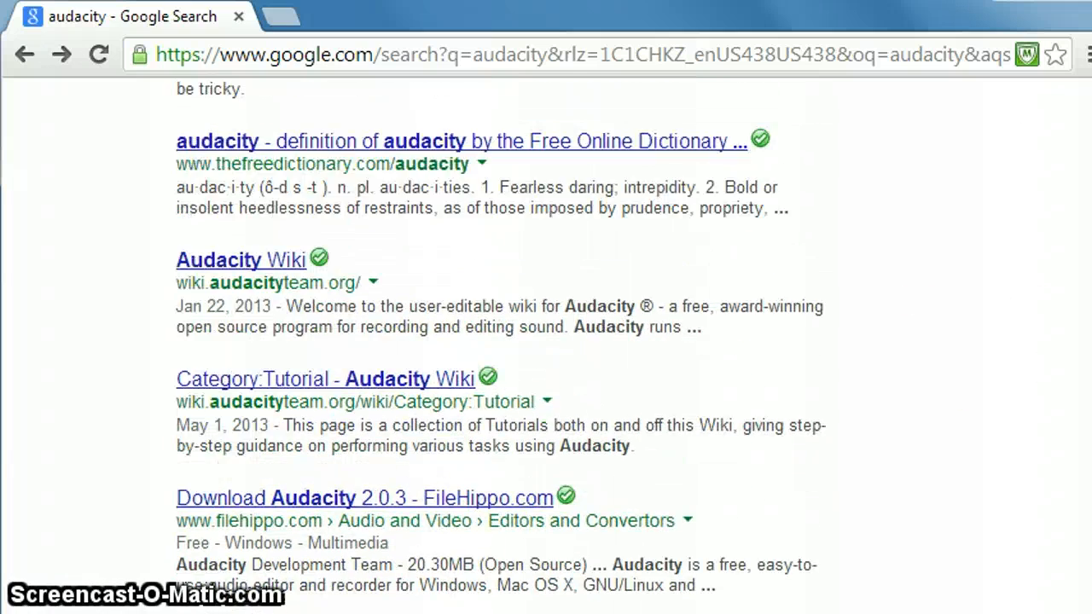
scroll(up, 3)
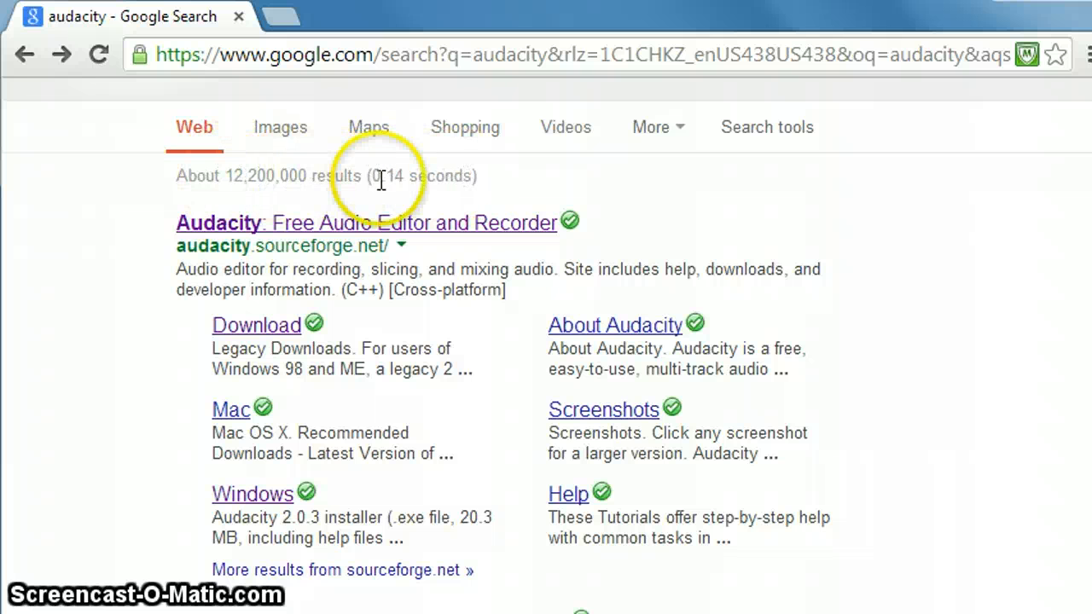
mouse_move(239, 200)
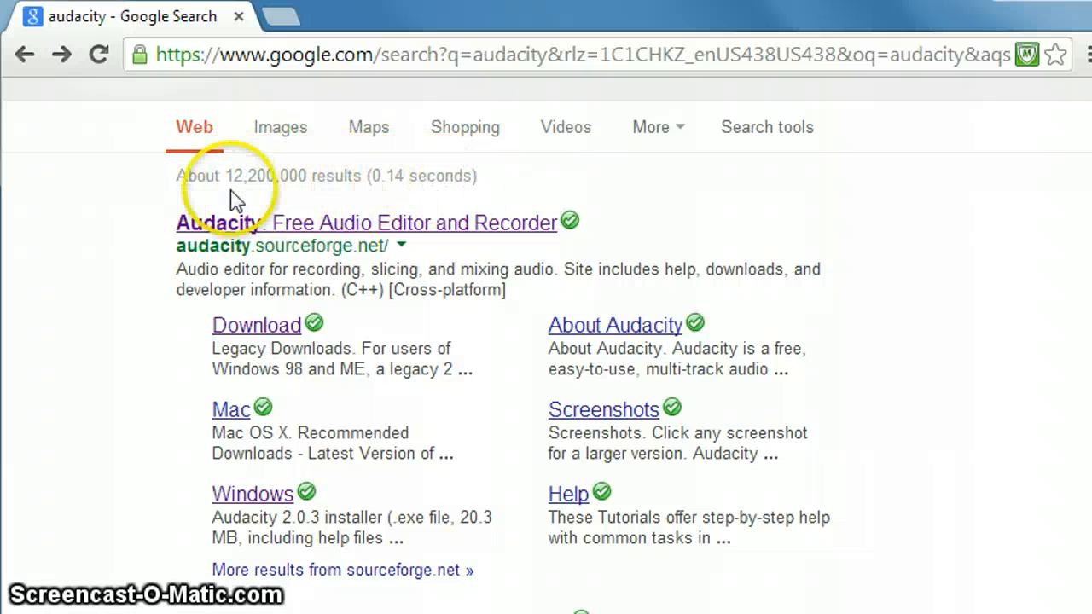
mouse_move(859, 224)
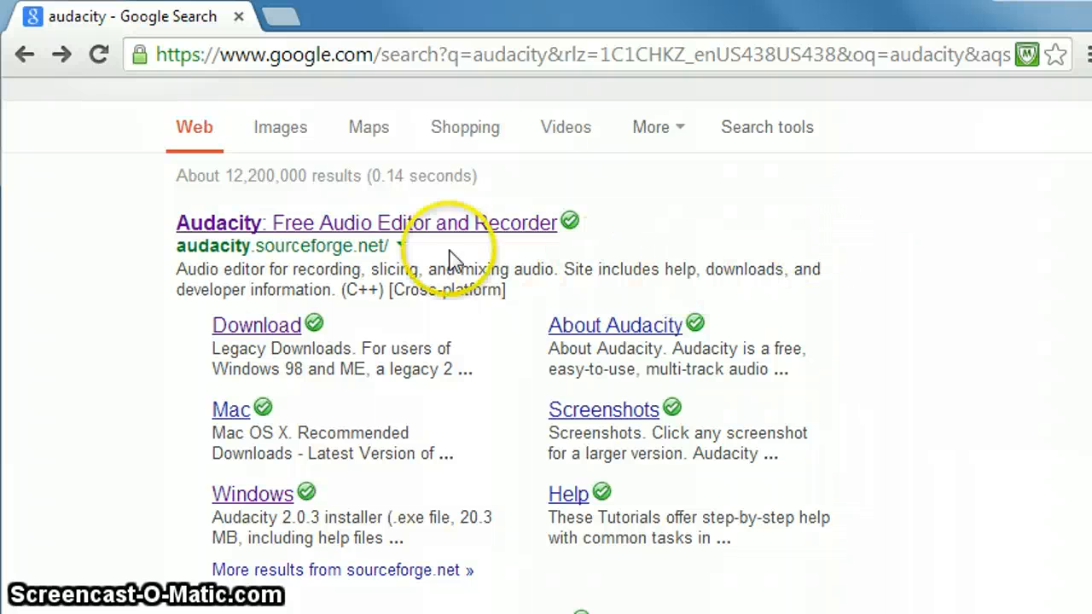
click(365, 222)
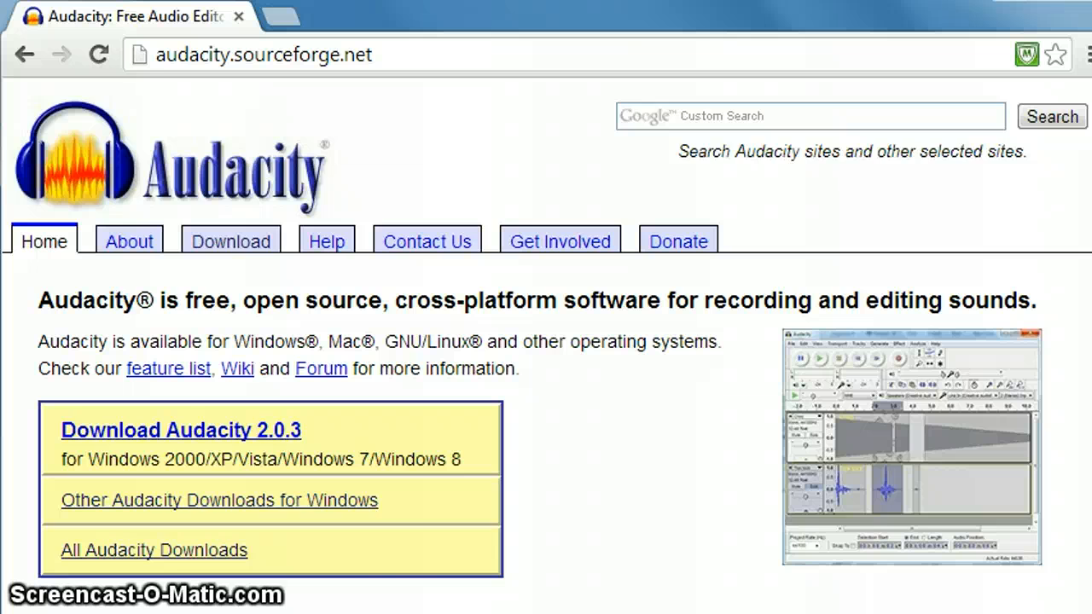
scroll(down, 3)
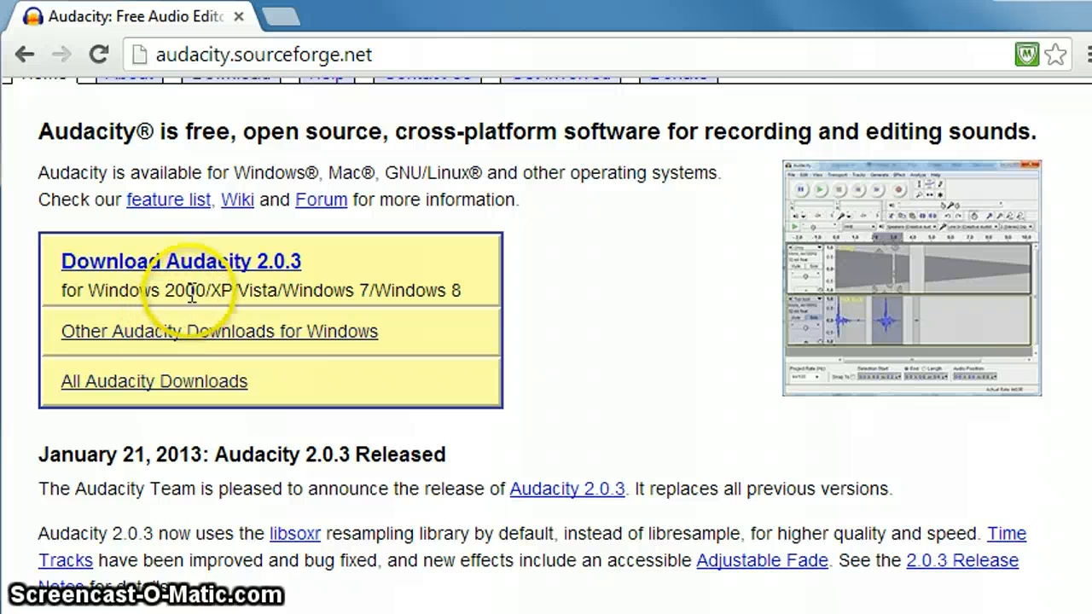
mouse_move(200, 273)
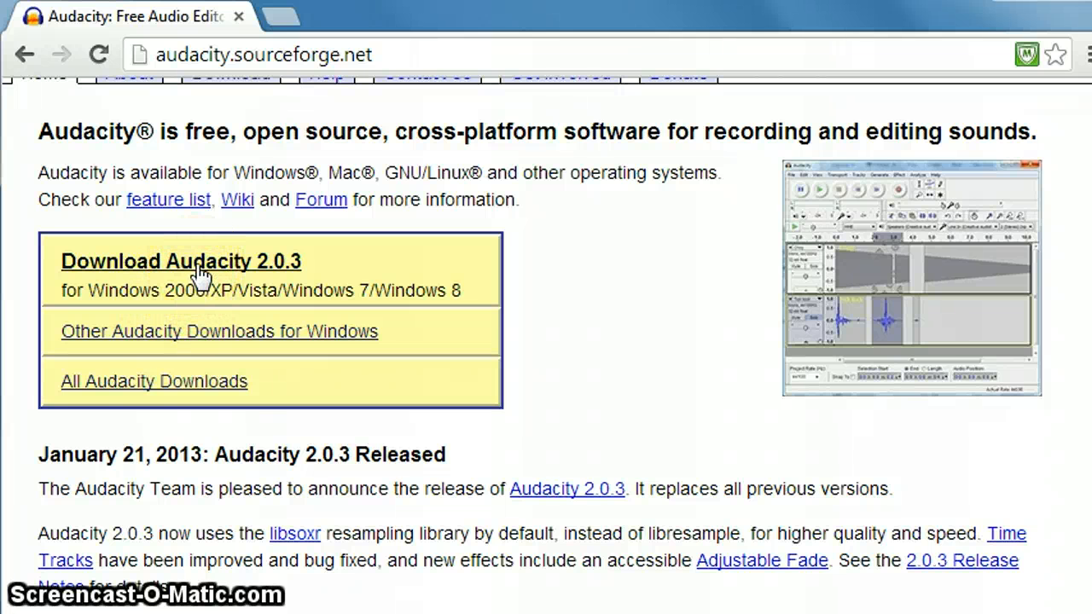
- Start downloading the Audacity 2.0.3 Windows installer from the official site
click(181, 261)
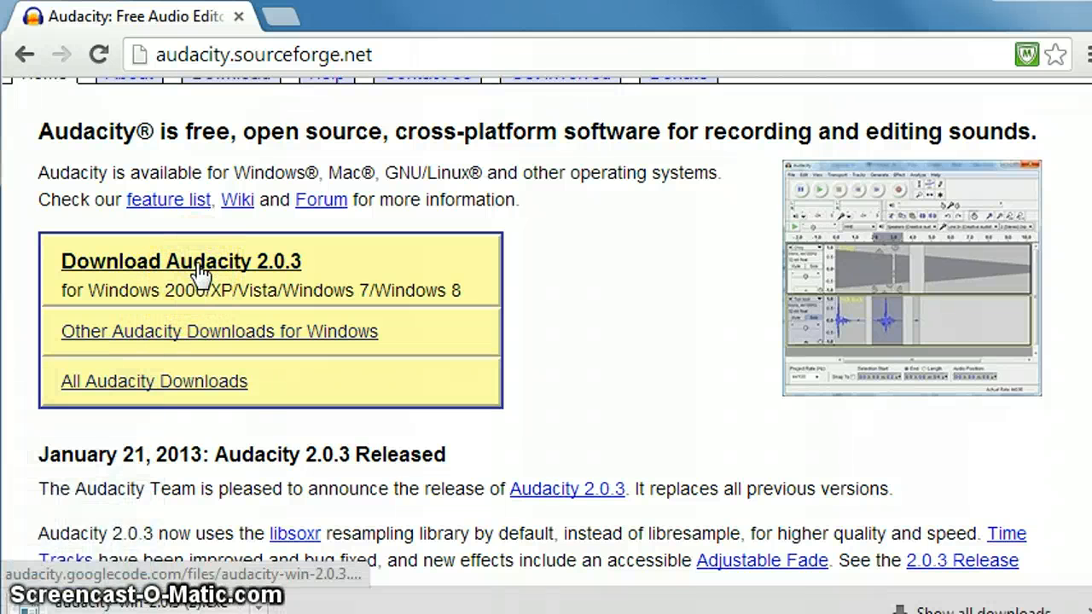
click(200, 271)
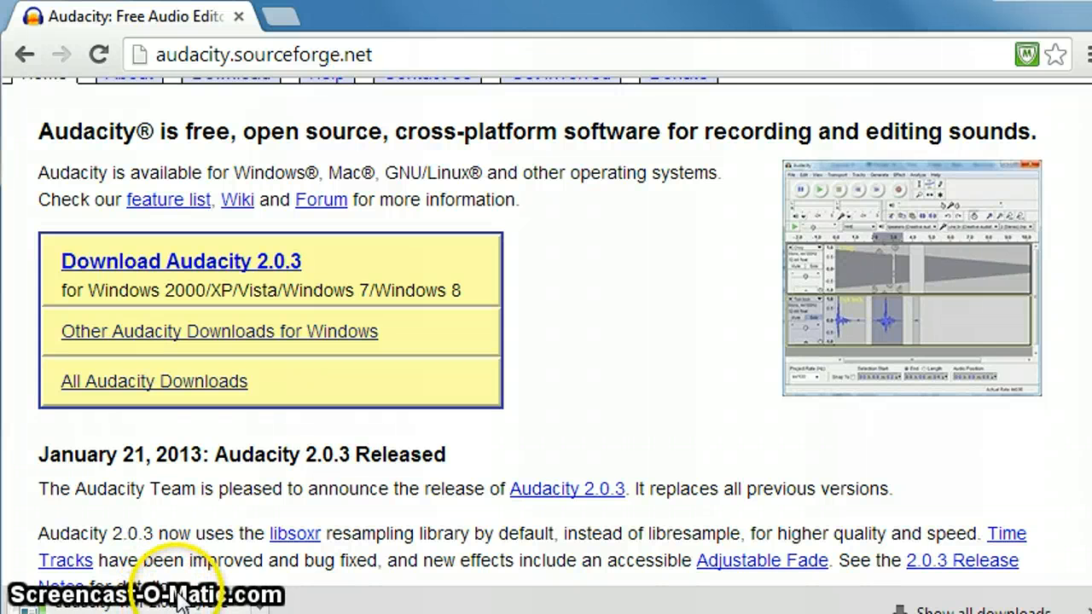
mouse_move(188, 546)
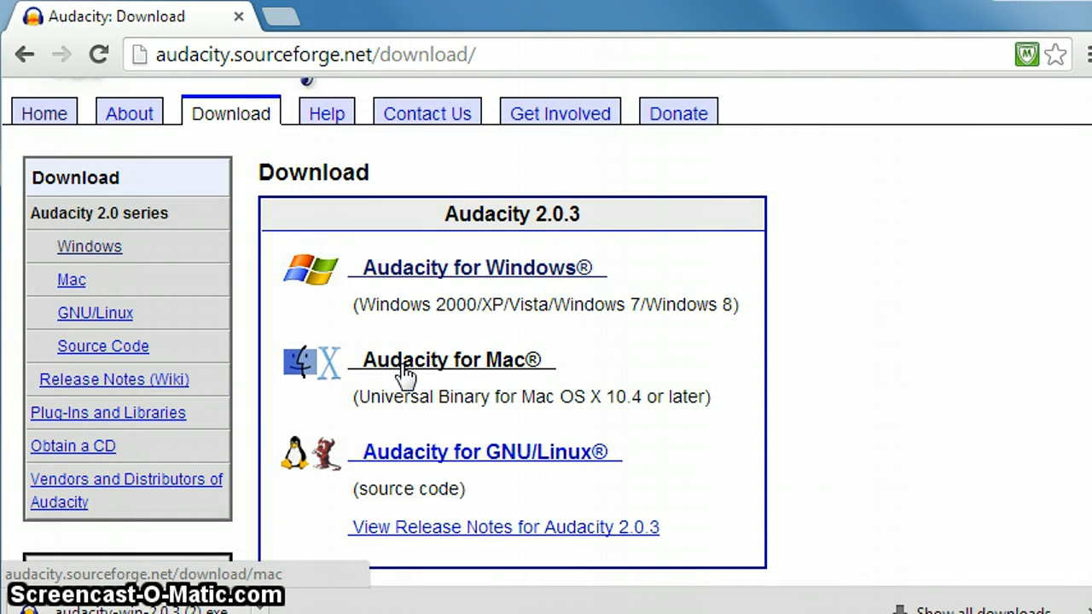
- Launch the downloaded audacity-win-2.0.3 installer, allowing it past the unverified-publisher warning
click(44, 113)
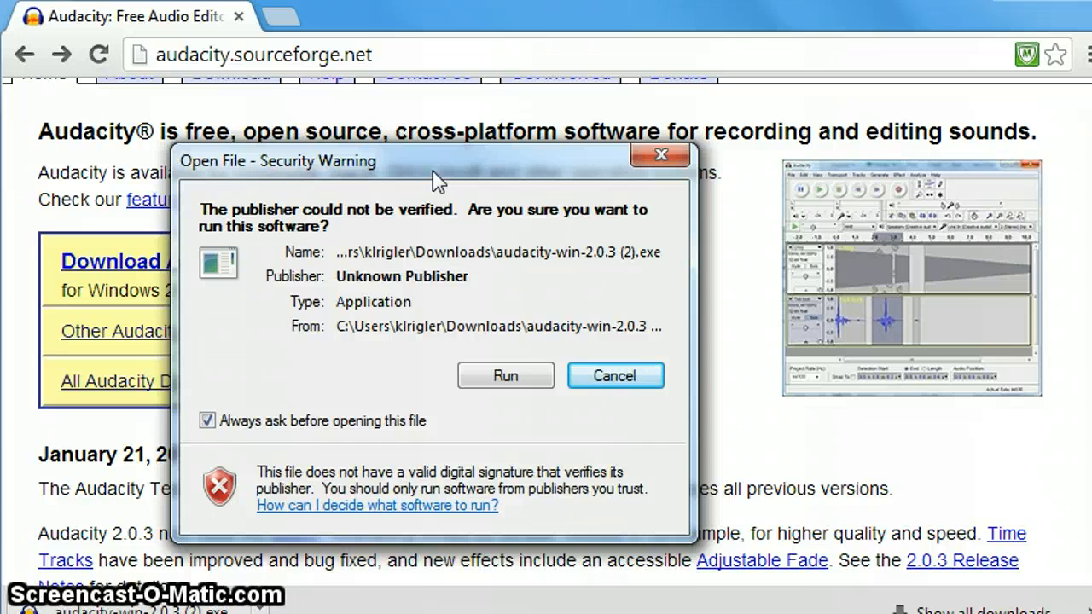
mouse_move(328, 239)
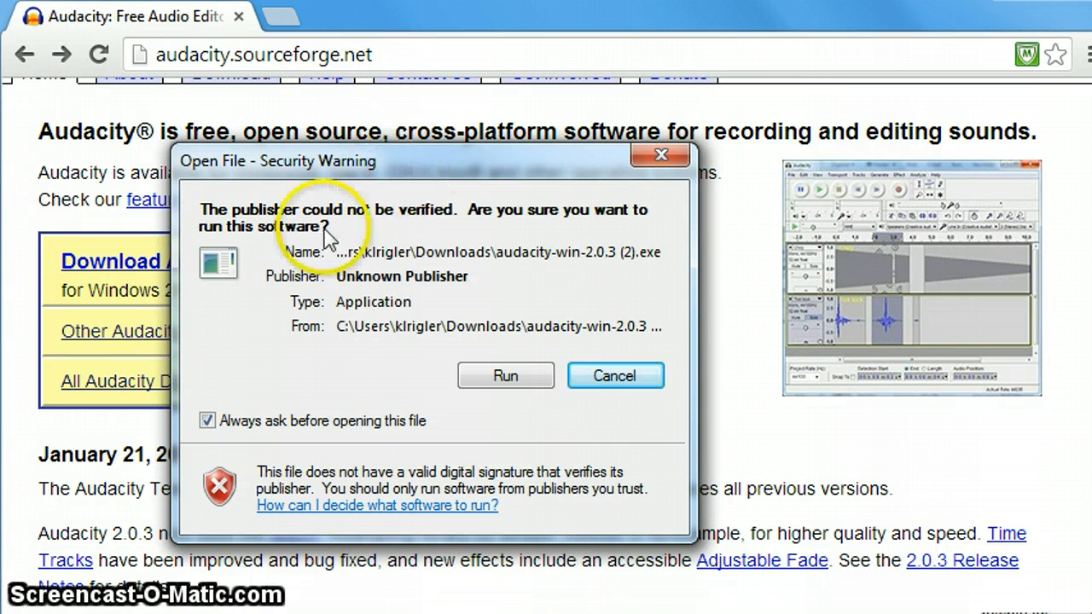
mouse_move(486, 418)
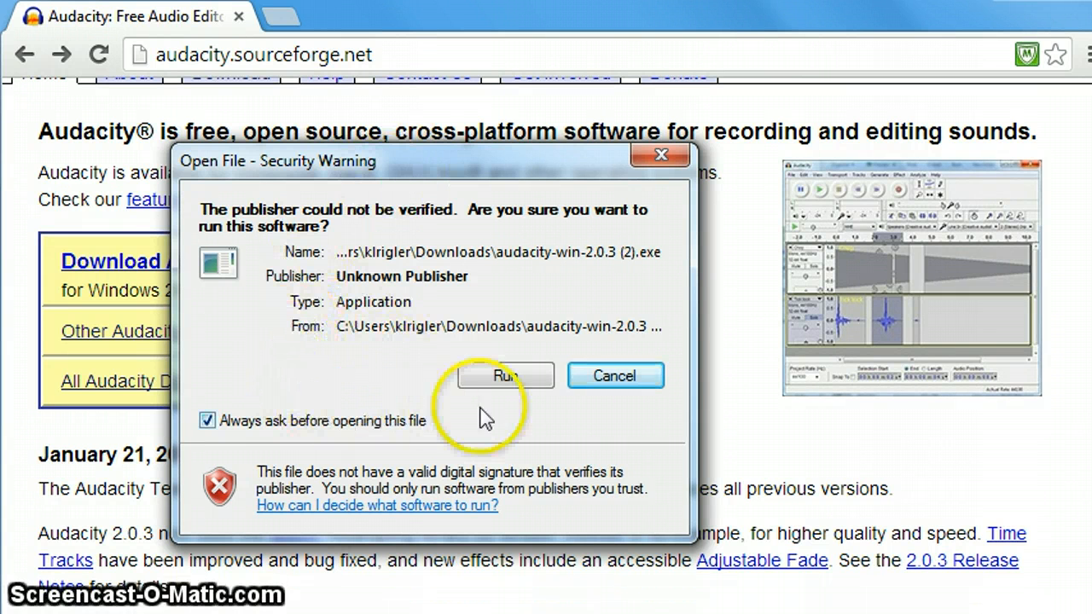
click(506, 375)
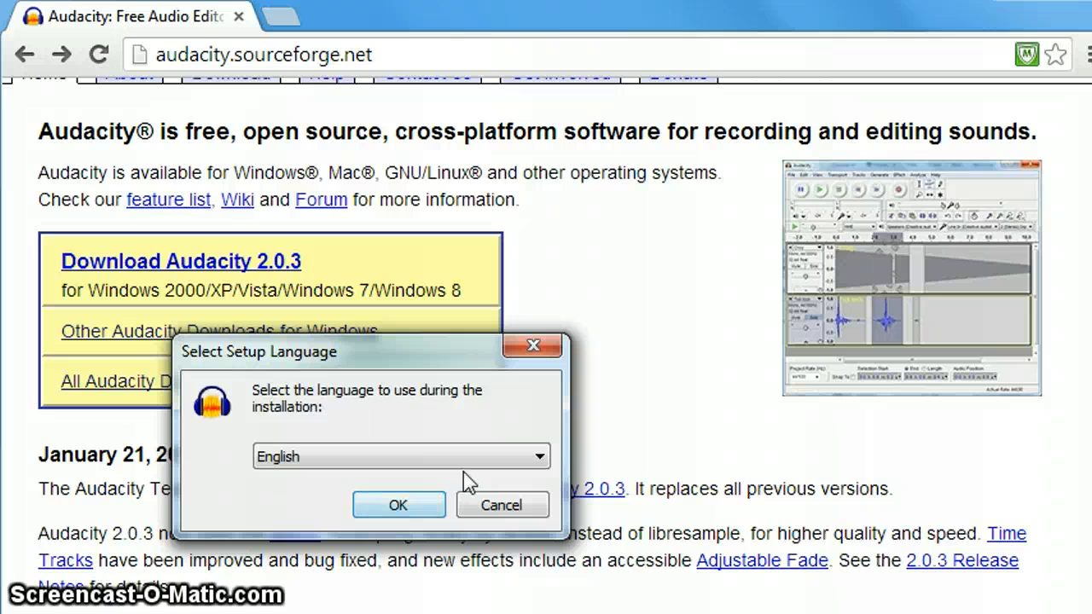
- Install with English, the default C:\Program Files\Audacity folder and a desktop icon
click(398, 504)
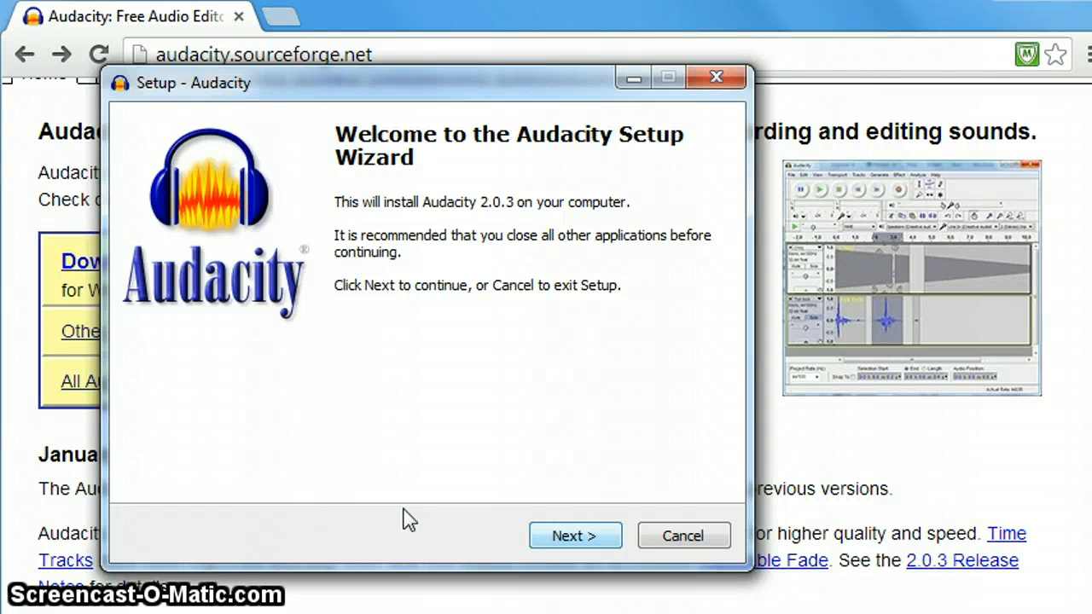
click(575, 535)
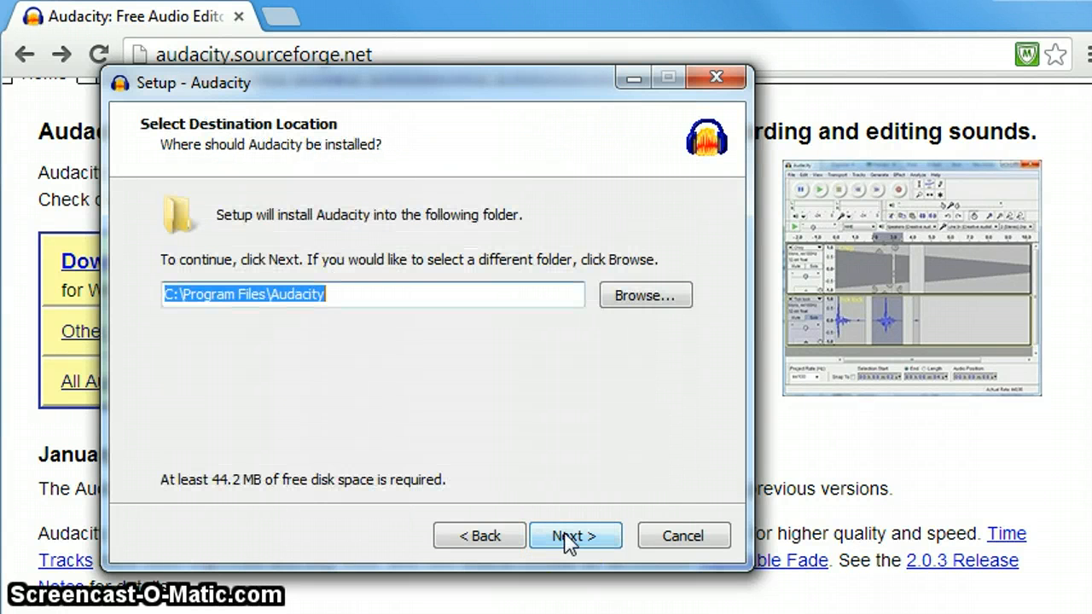
mouse_move(240, 380)
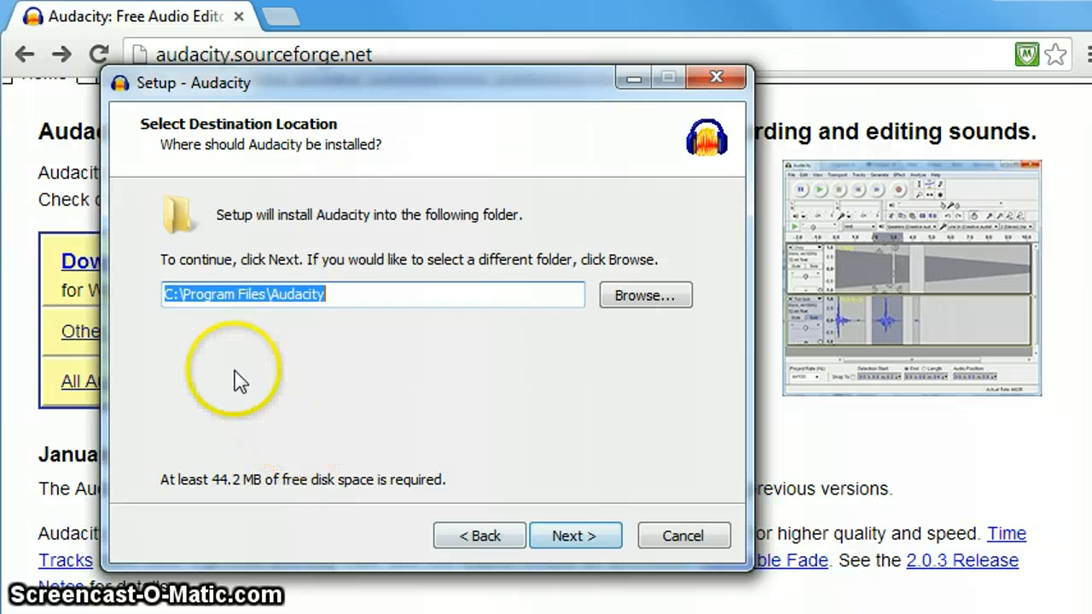
mouse_move(187, 337)
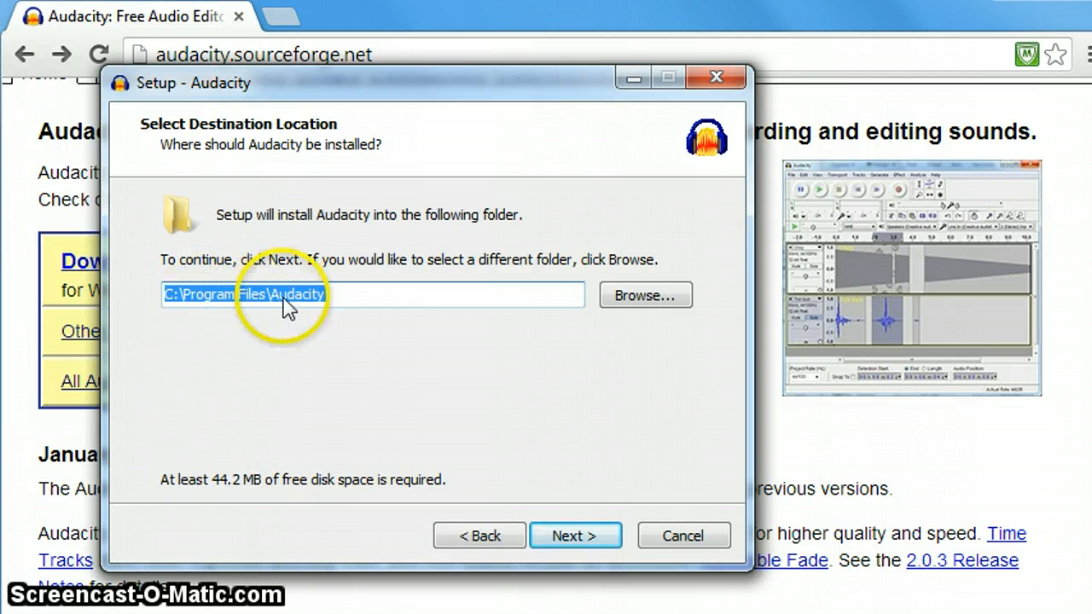
click(575, 535)
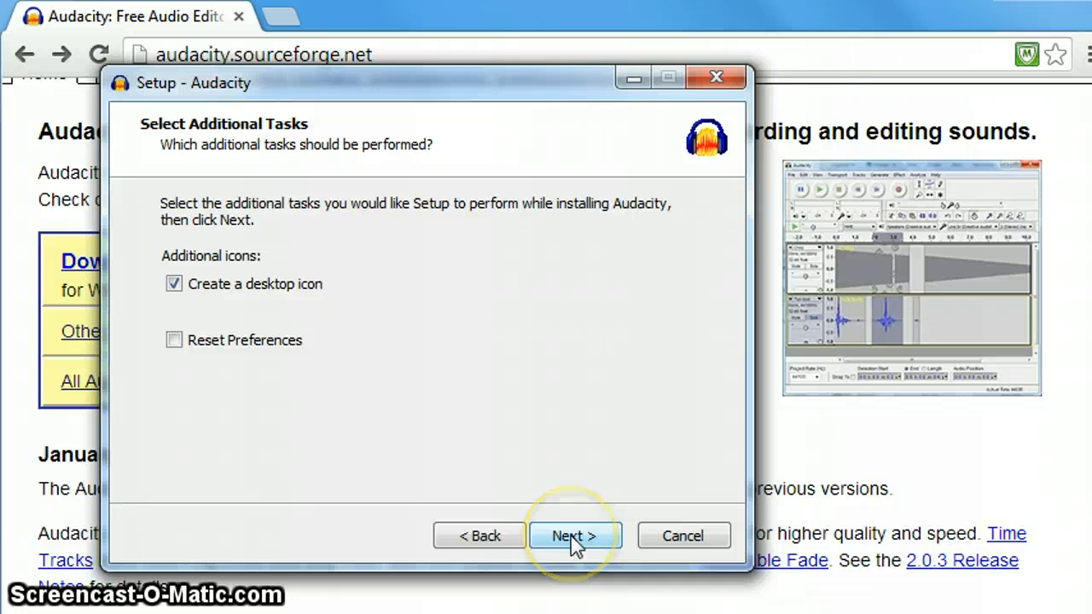
click(573, 536)
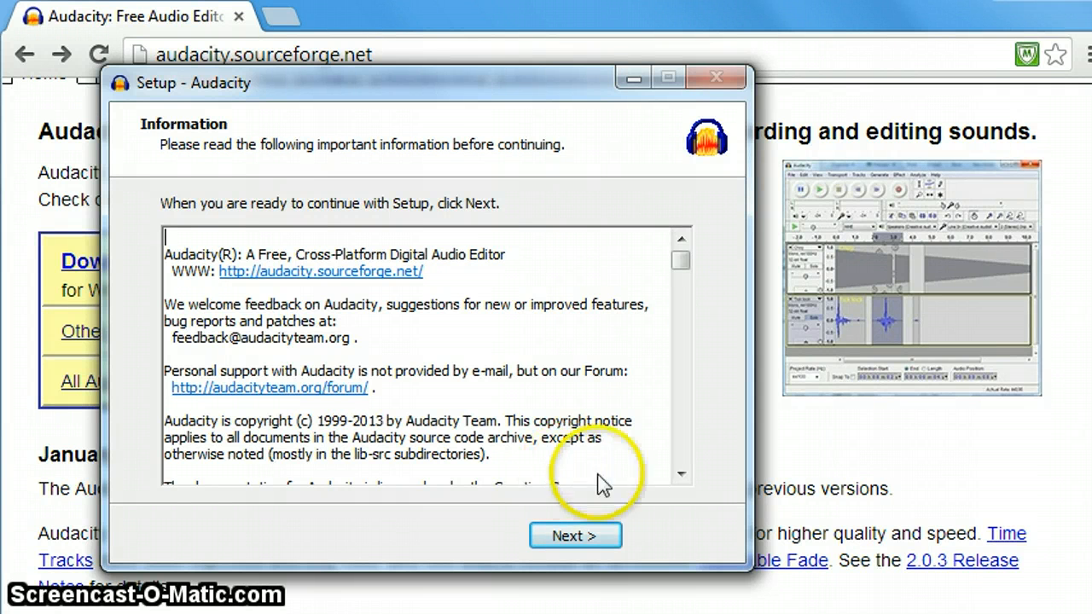
click(575, 534)
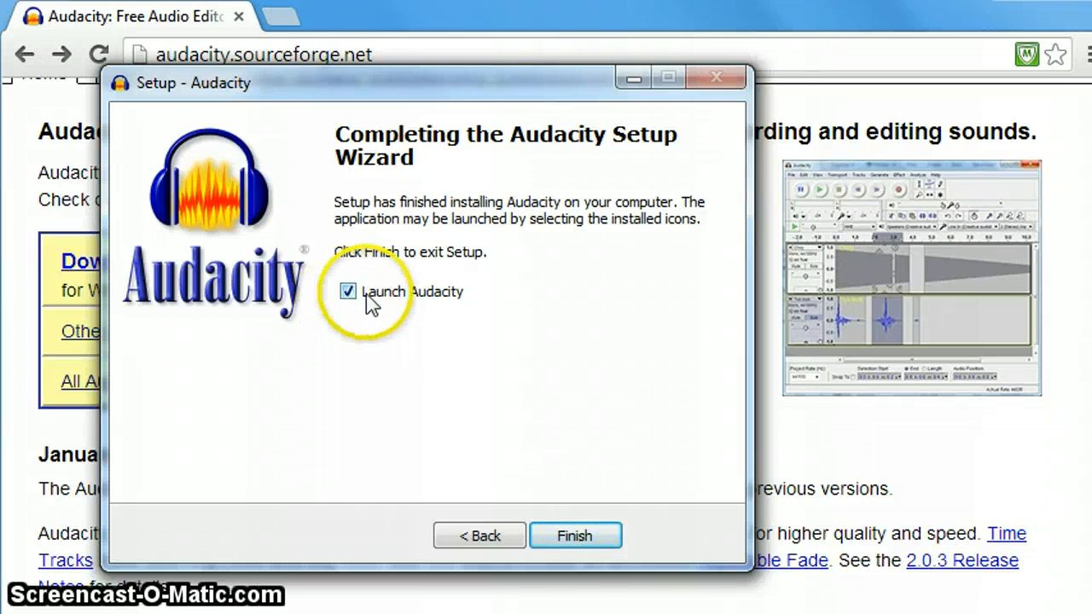
- Finish setup launching Audacity, and dismiss both FLEngine.dll application error messages
click(575, 535)
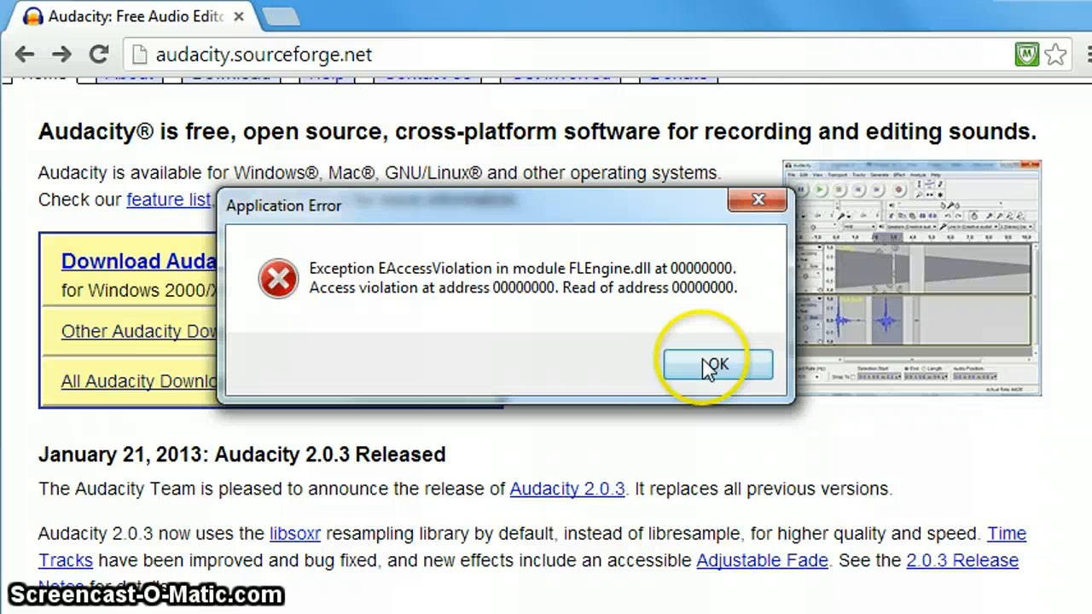
click(715, 364)
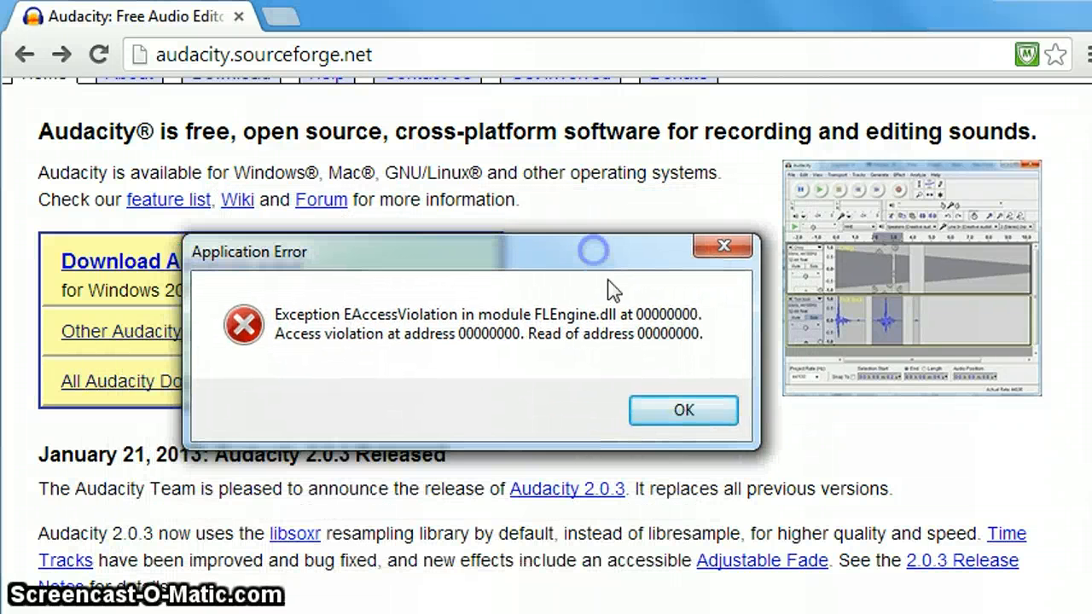
click(683, 410)
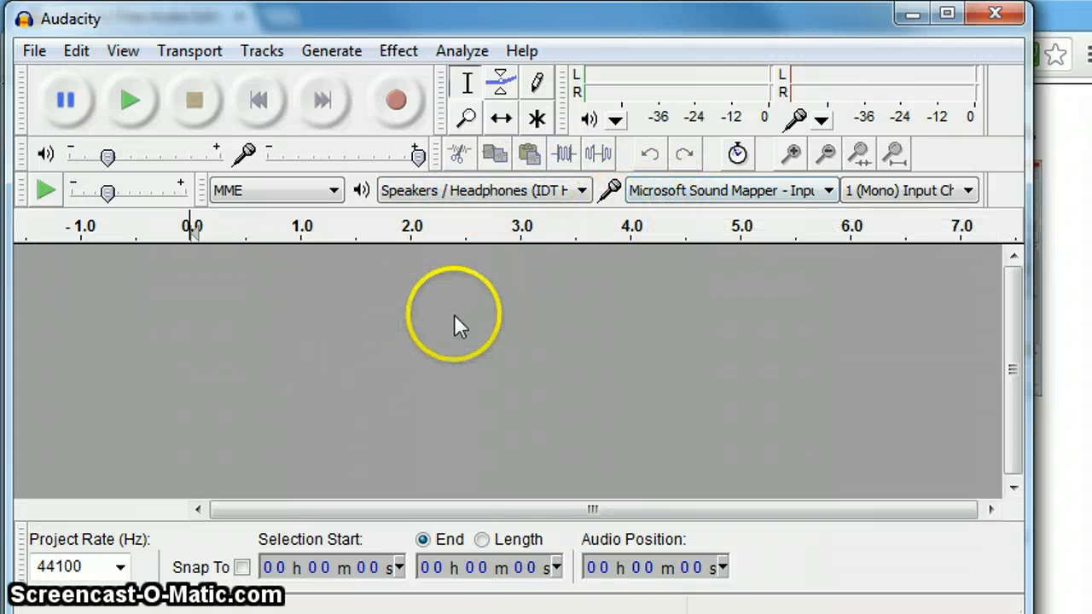
- Record a roughly five-second voice clip, then play part of it back and stop
click(394, 100)
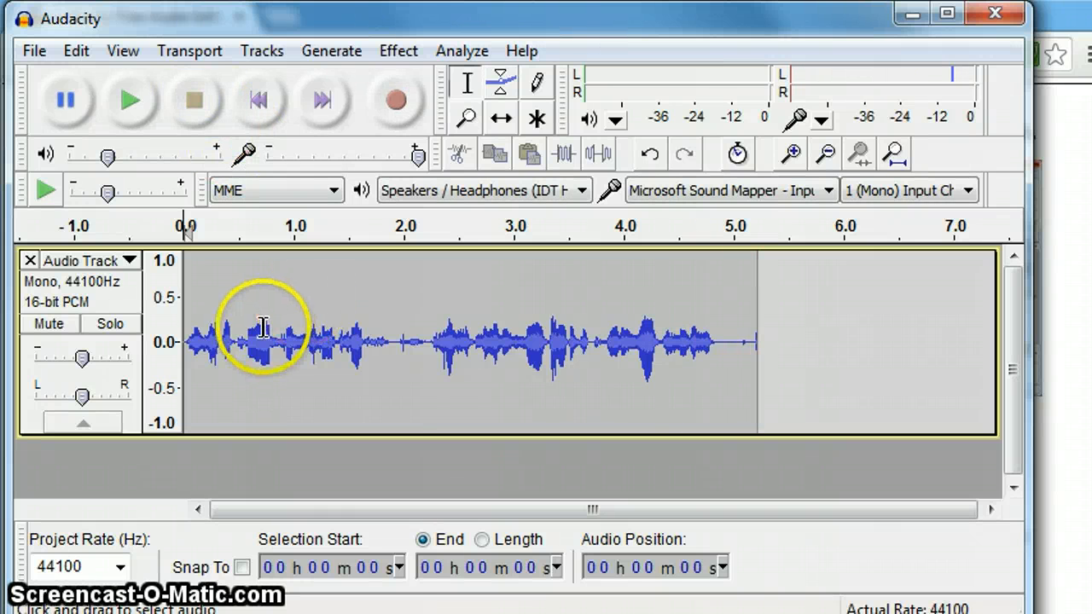
click(130, 100)
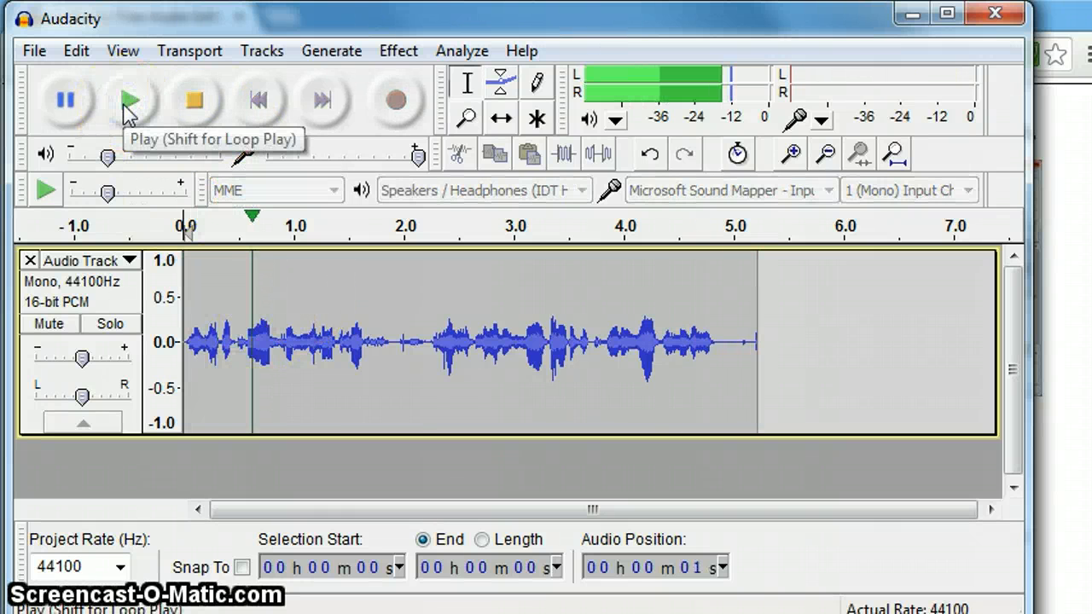
click(193, 100)
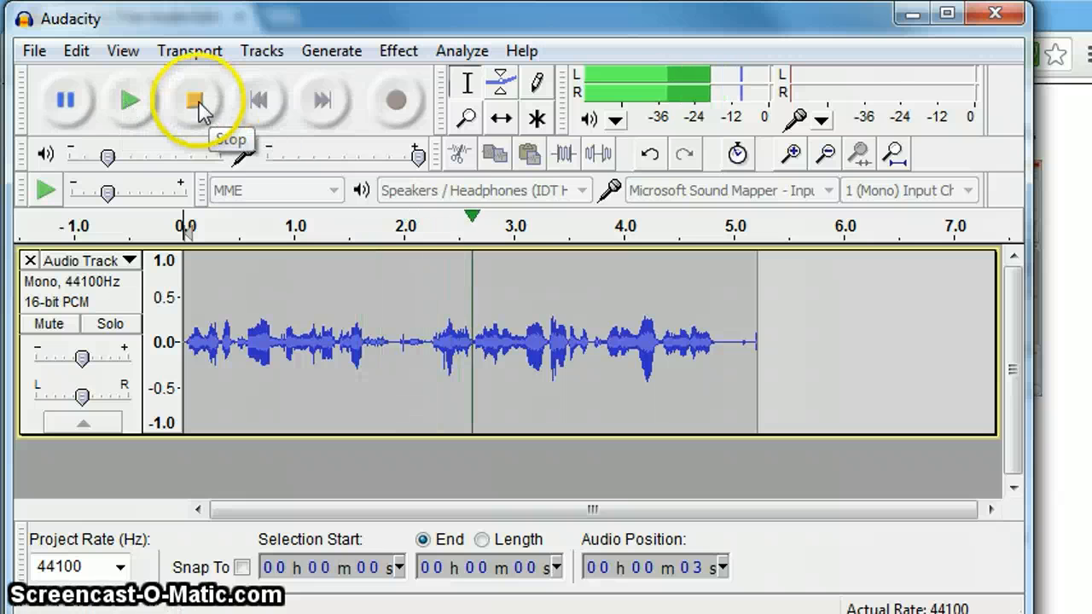
click(198, 100)
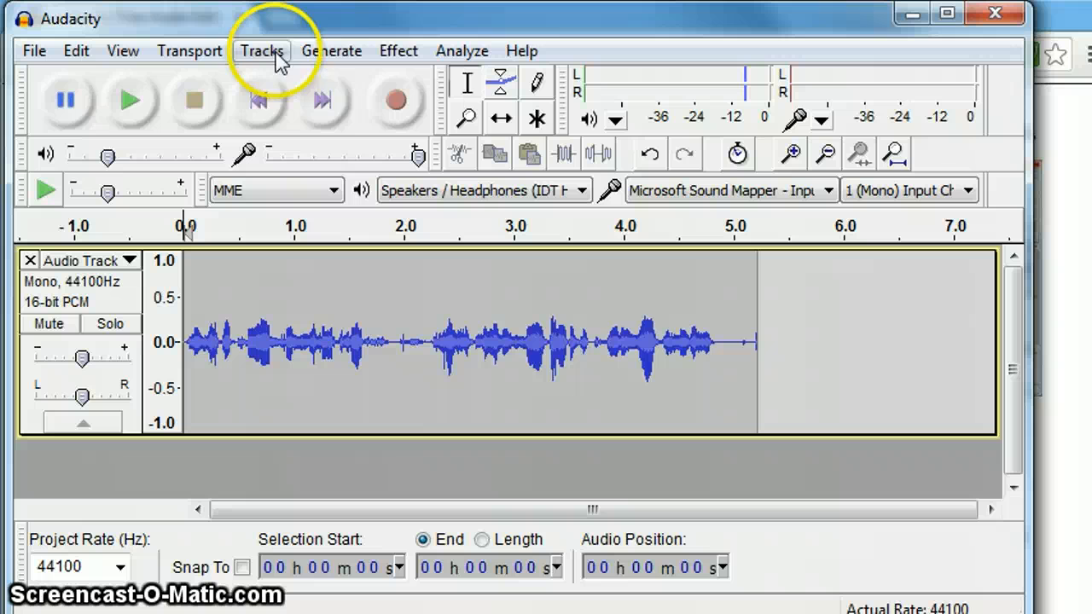
mouse_move(461, 51)
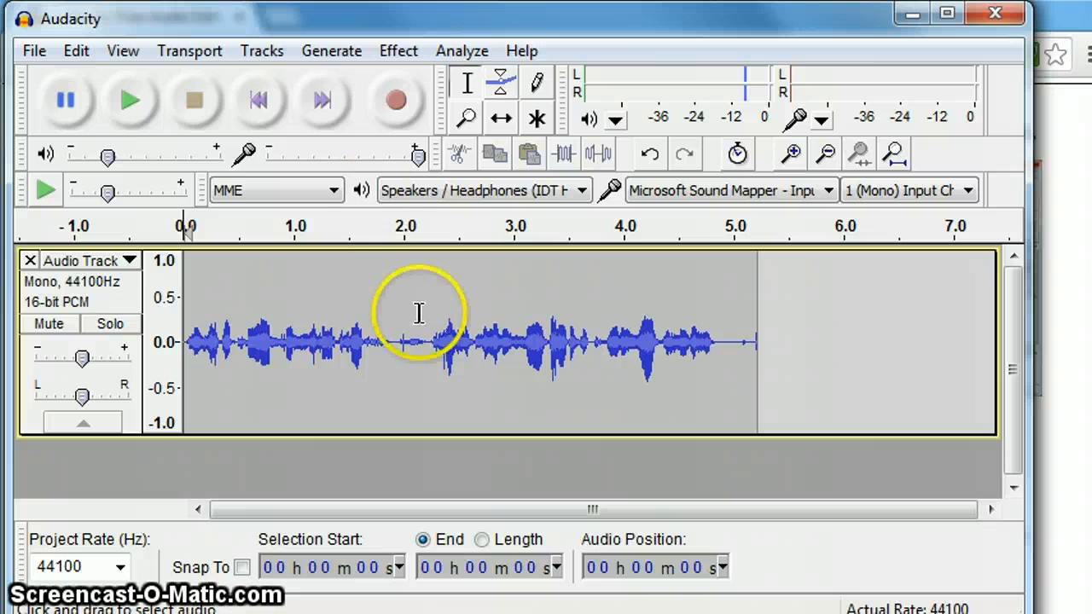
- Save the recording as Audacity project 'test3' on the Desktop, acknowledging the project warning
click(33, 50)
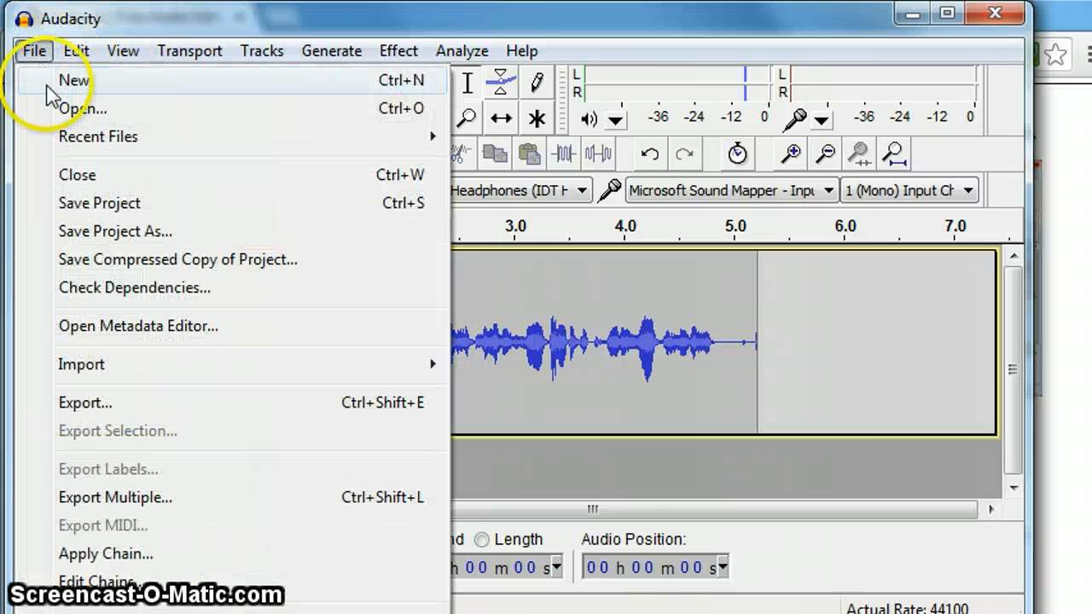
click(99, 202)
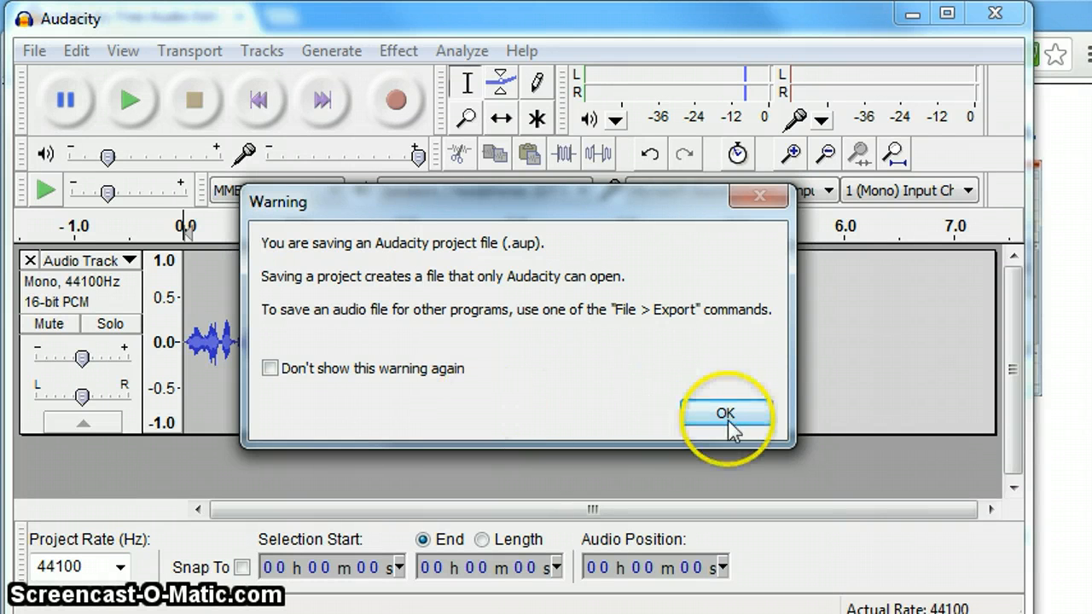
click(724, 413)
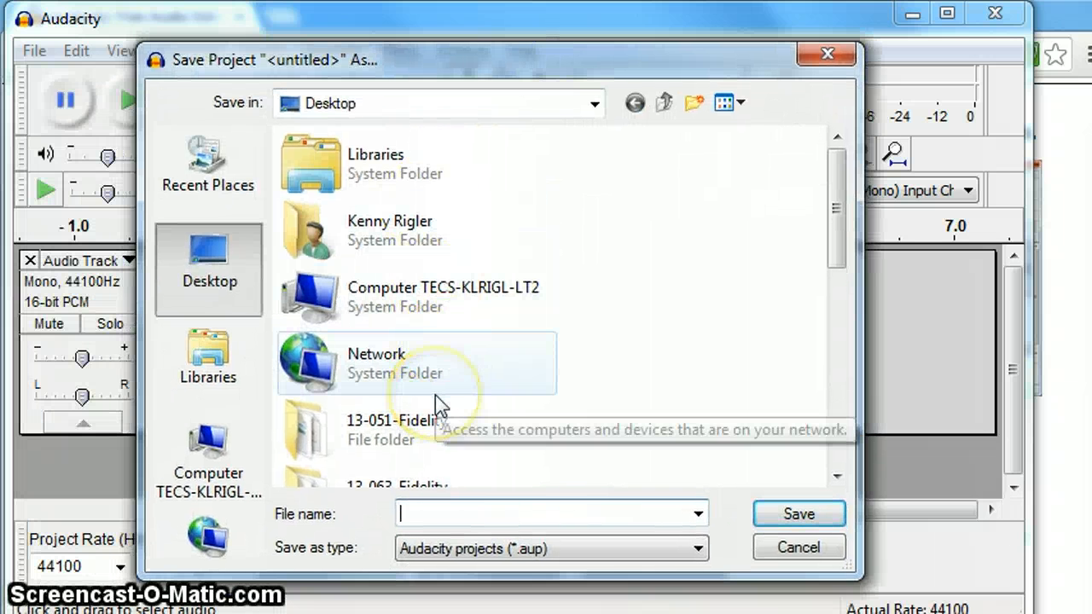
text(test3)
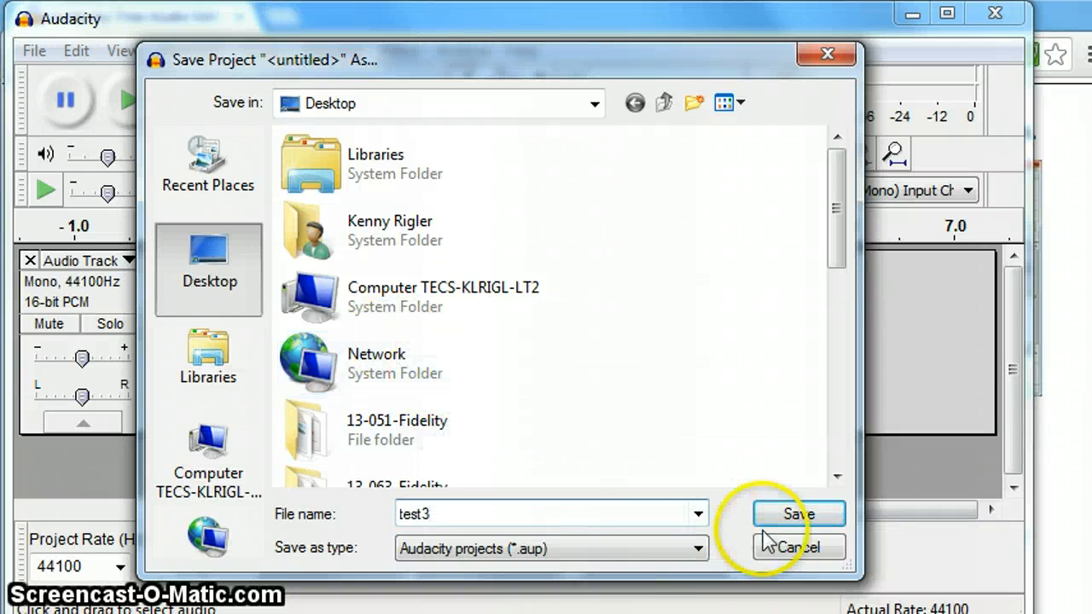
click(798, 514)
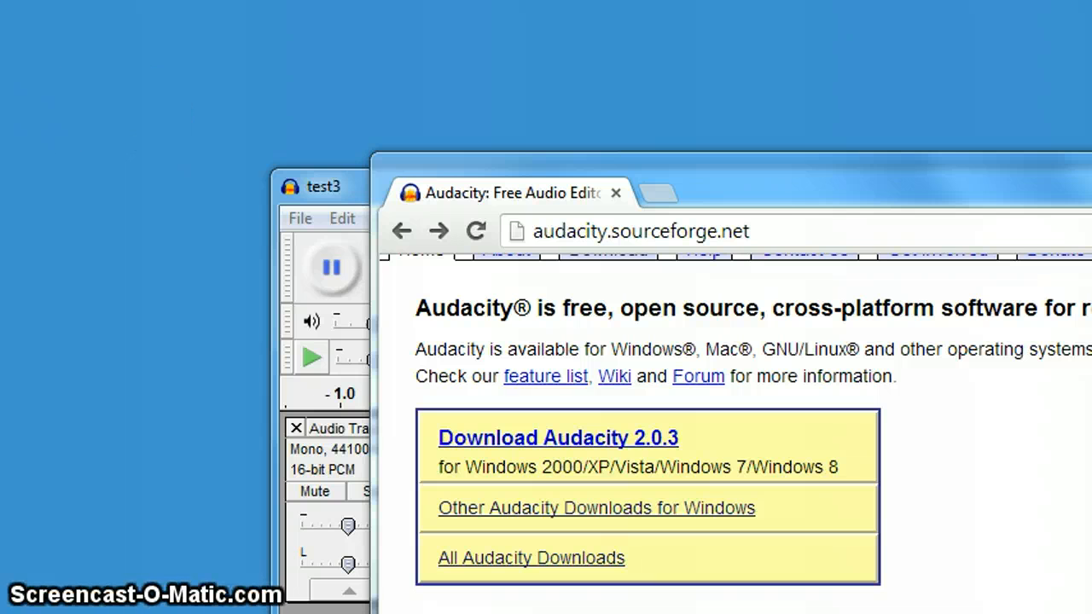
mouse_move(919, 214)
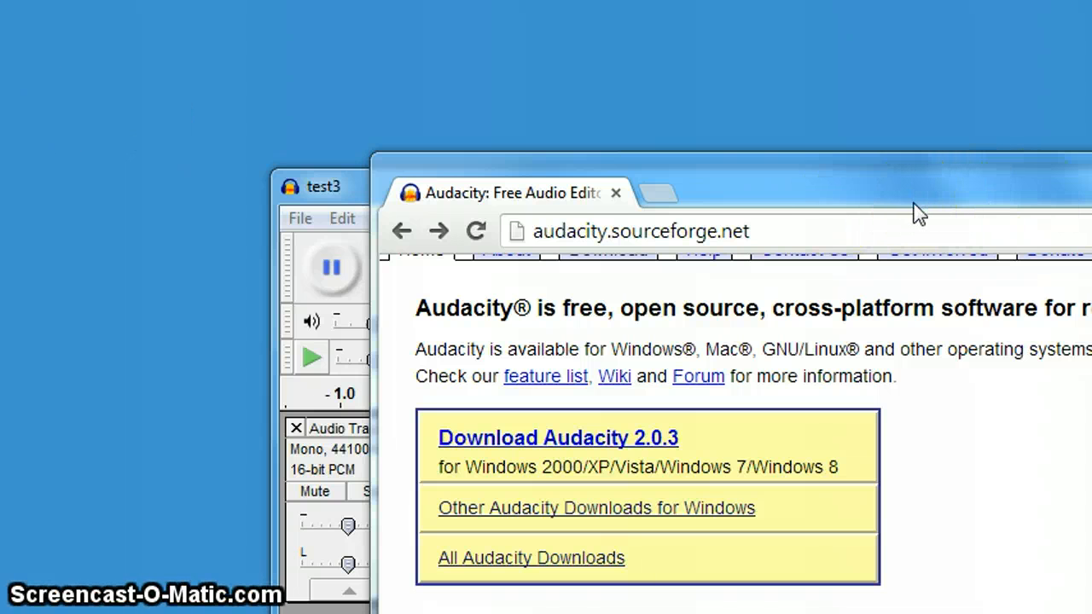
- Bring the test3 Audacity window in front of Chrome
click(322, 186)
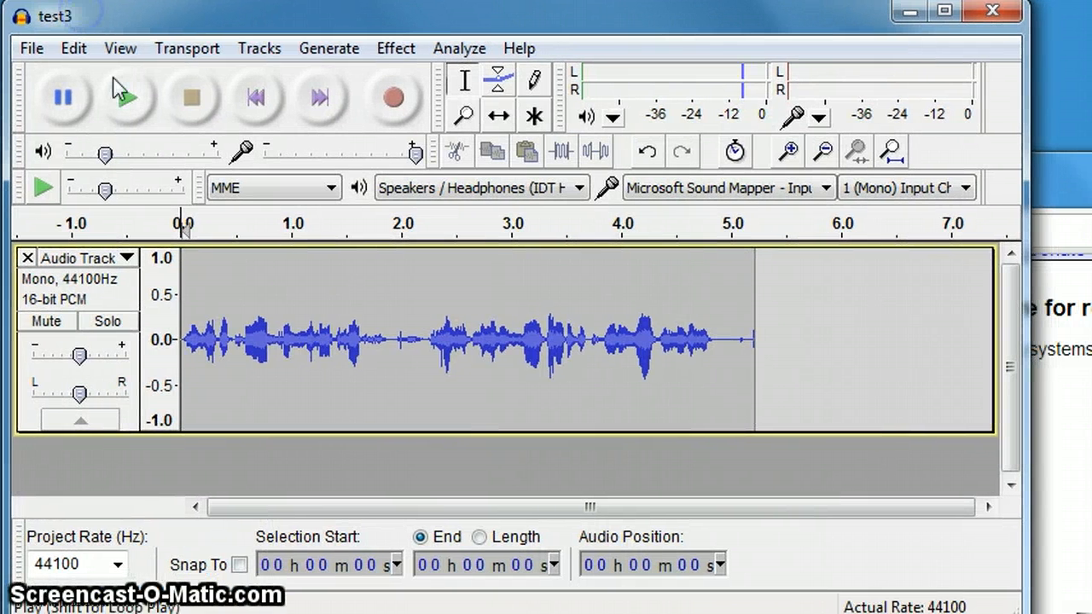
mouse_move(126, 95)
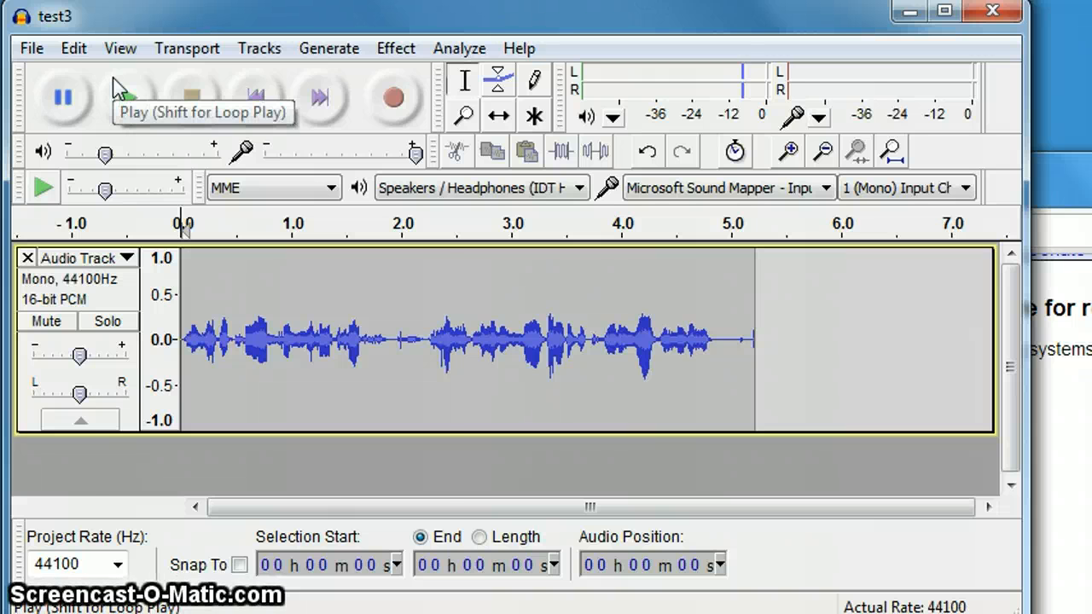
- Open File > Export for test3 and choose MP3 Files as the type
click(31, 48)
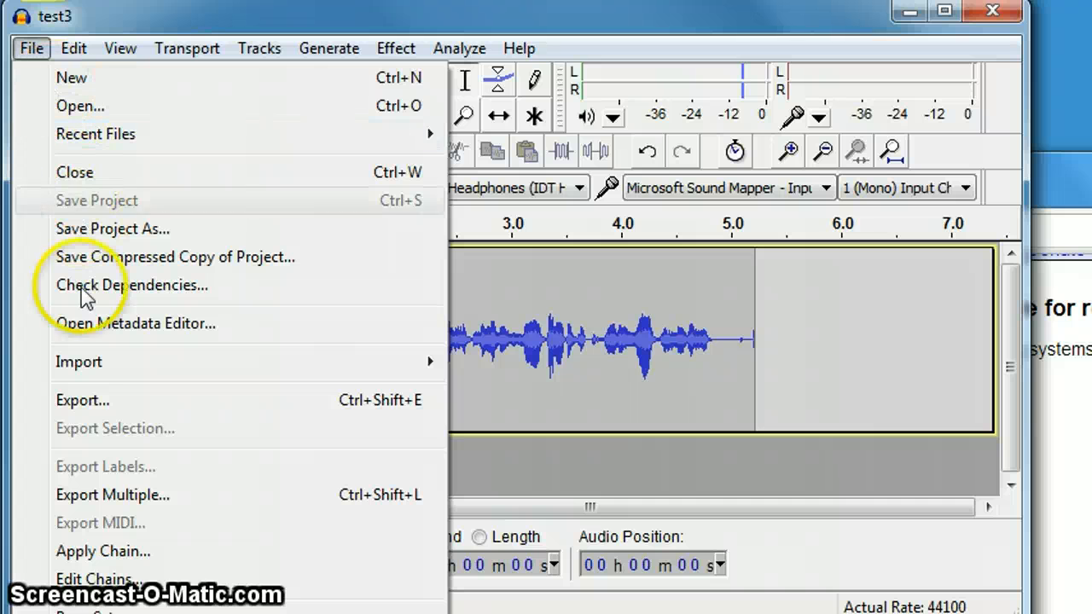
mouse_move(82, 400)
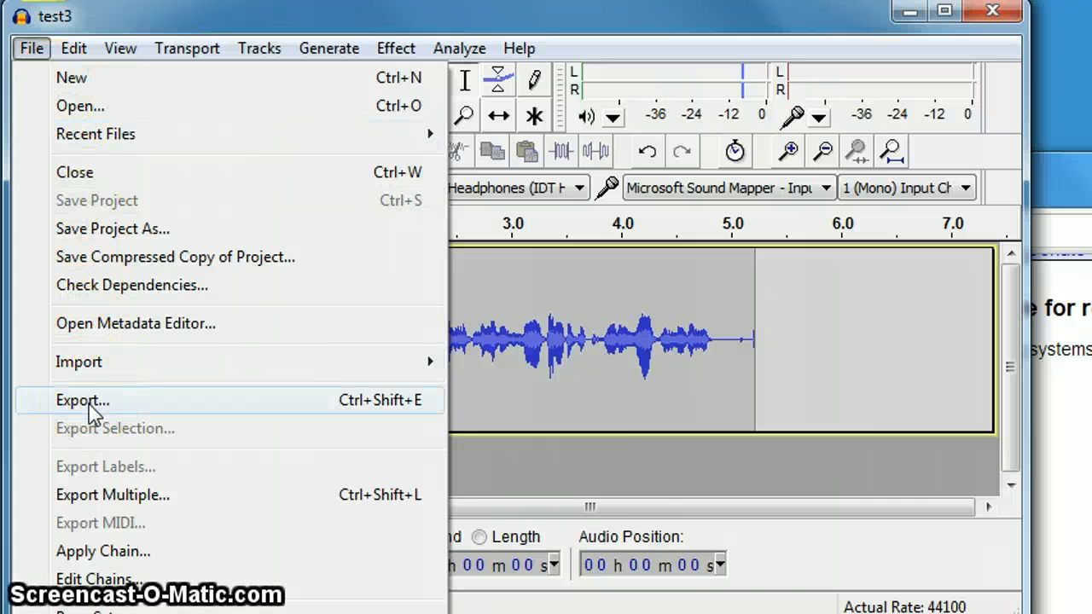
click(82, 400)
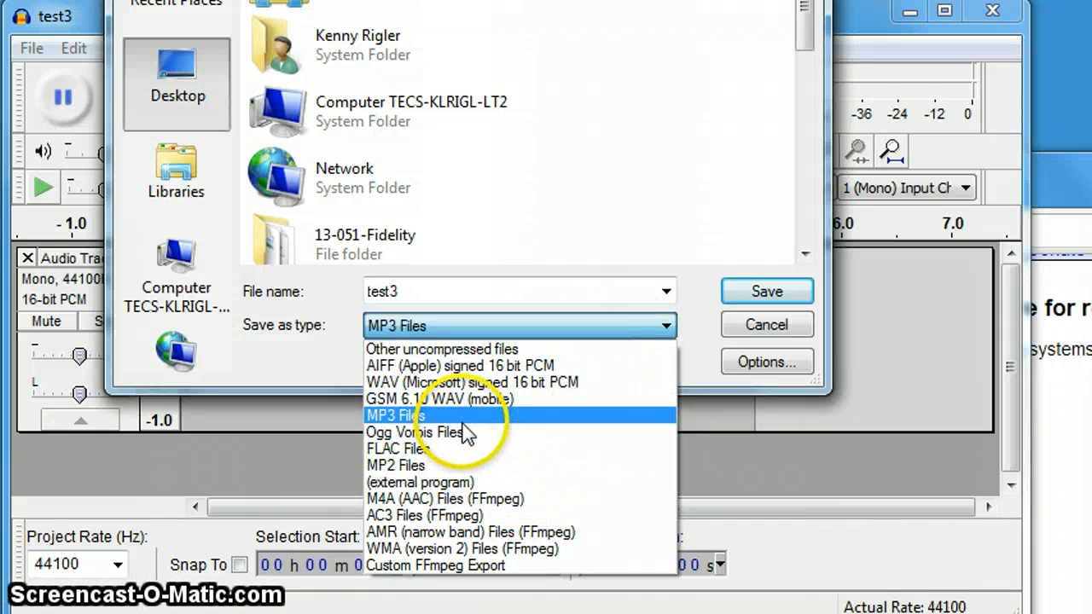
mouse_move(469, 381)
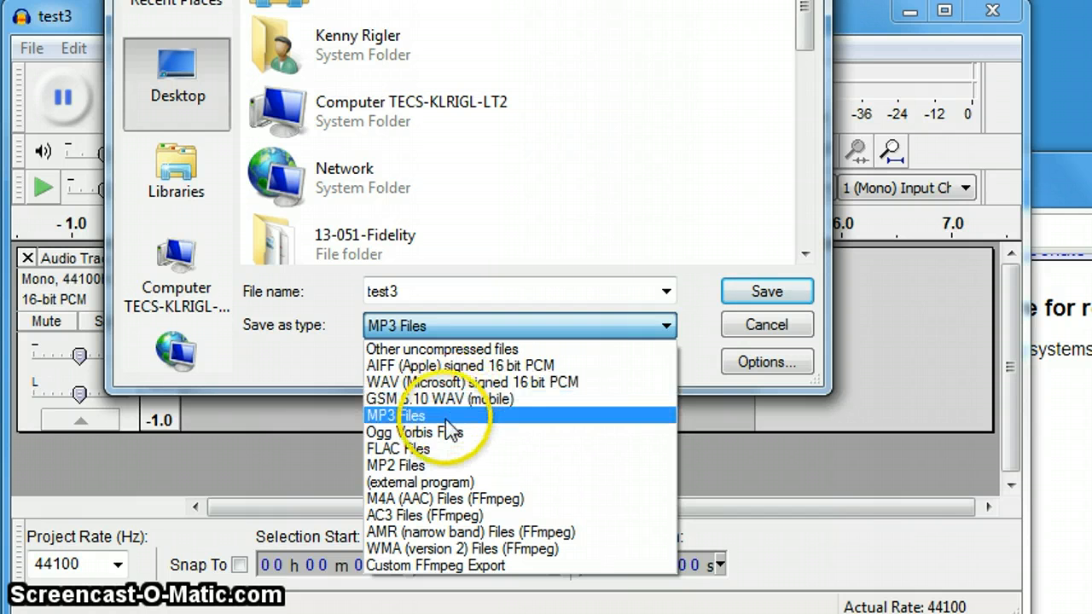
click(394, 416)
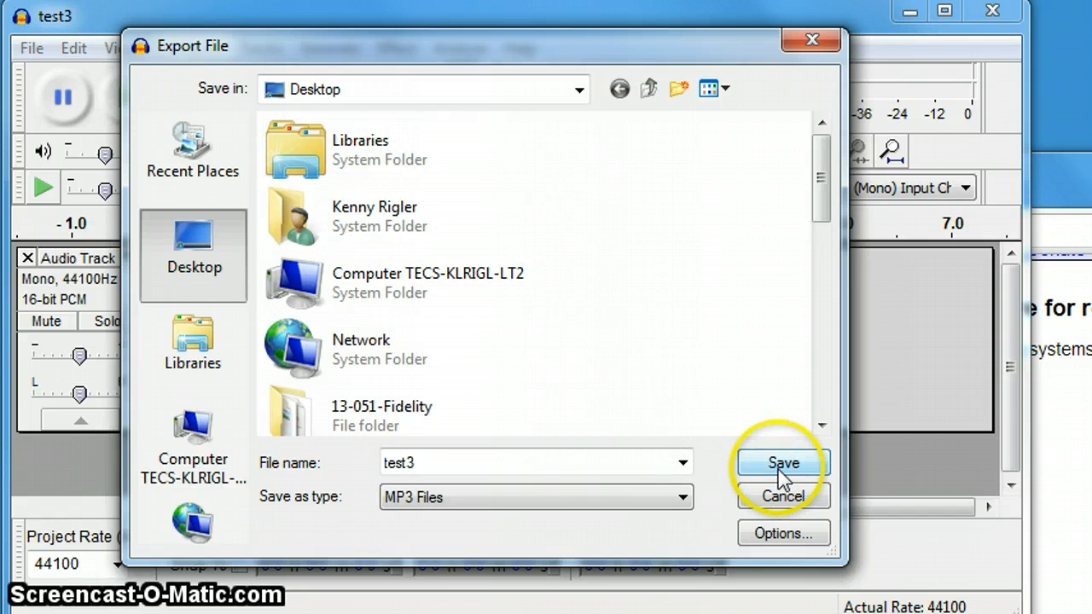
- Save the MP3 export with blank metadata, reaching the Locate Lame prompt
click(782, 462)
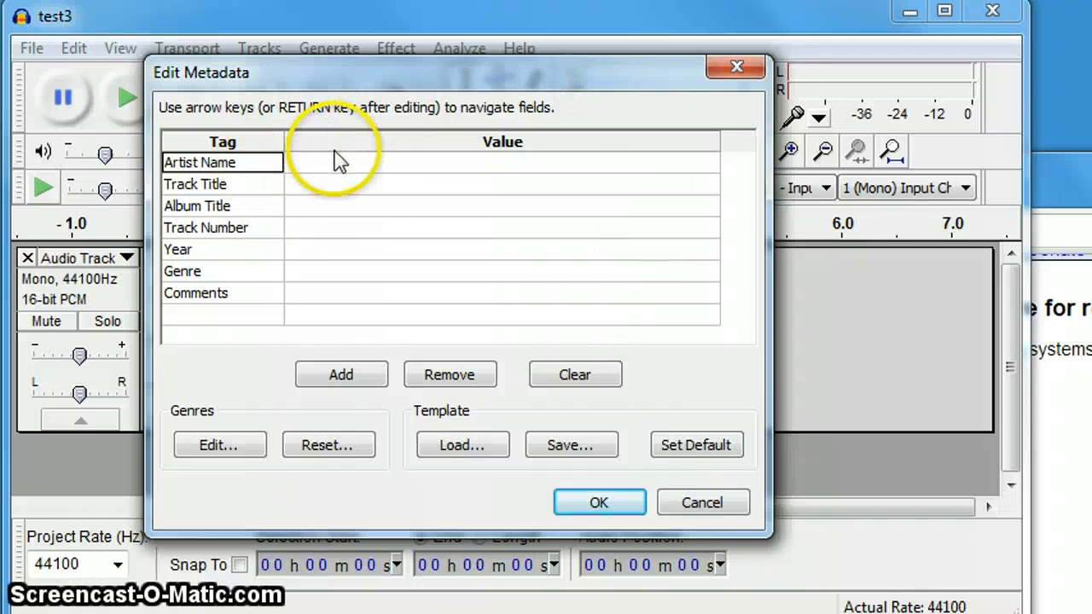
mouse_move(317, 275)
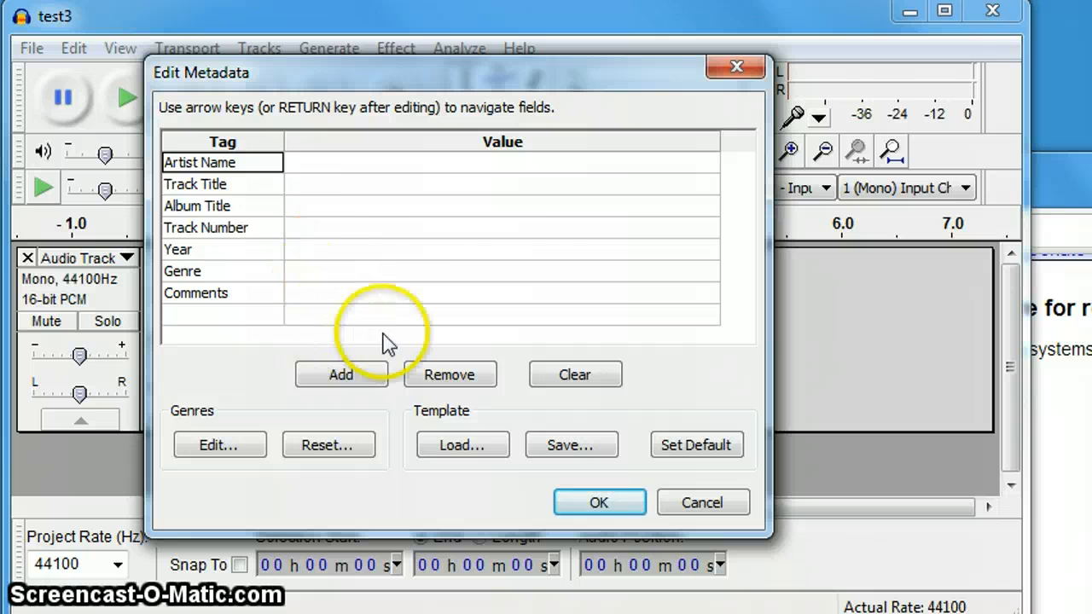
mouse_move(418, 280)
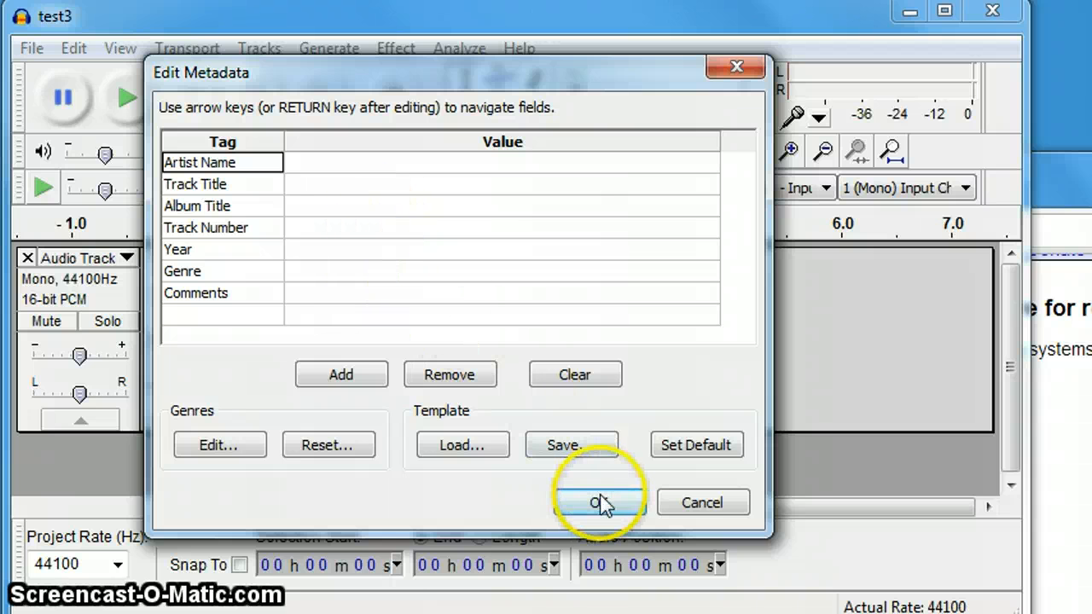
click(599, 501)
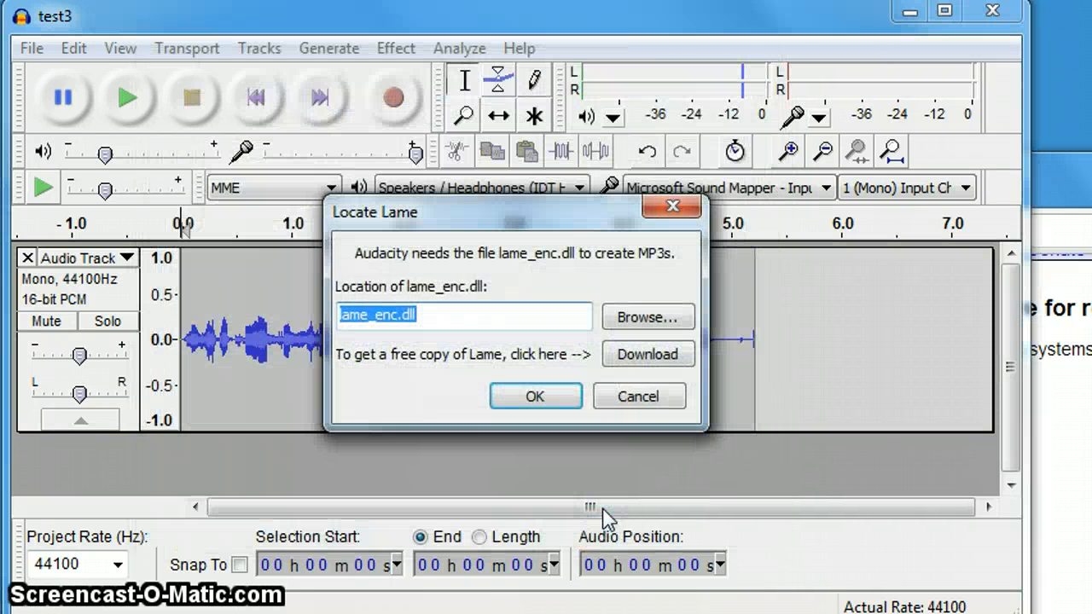